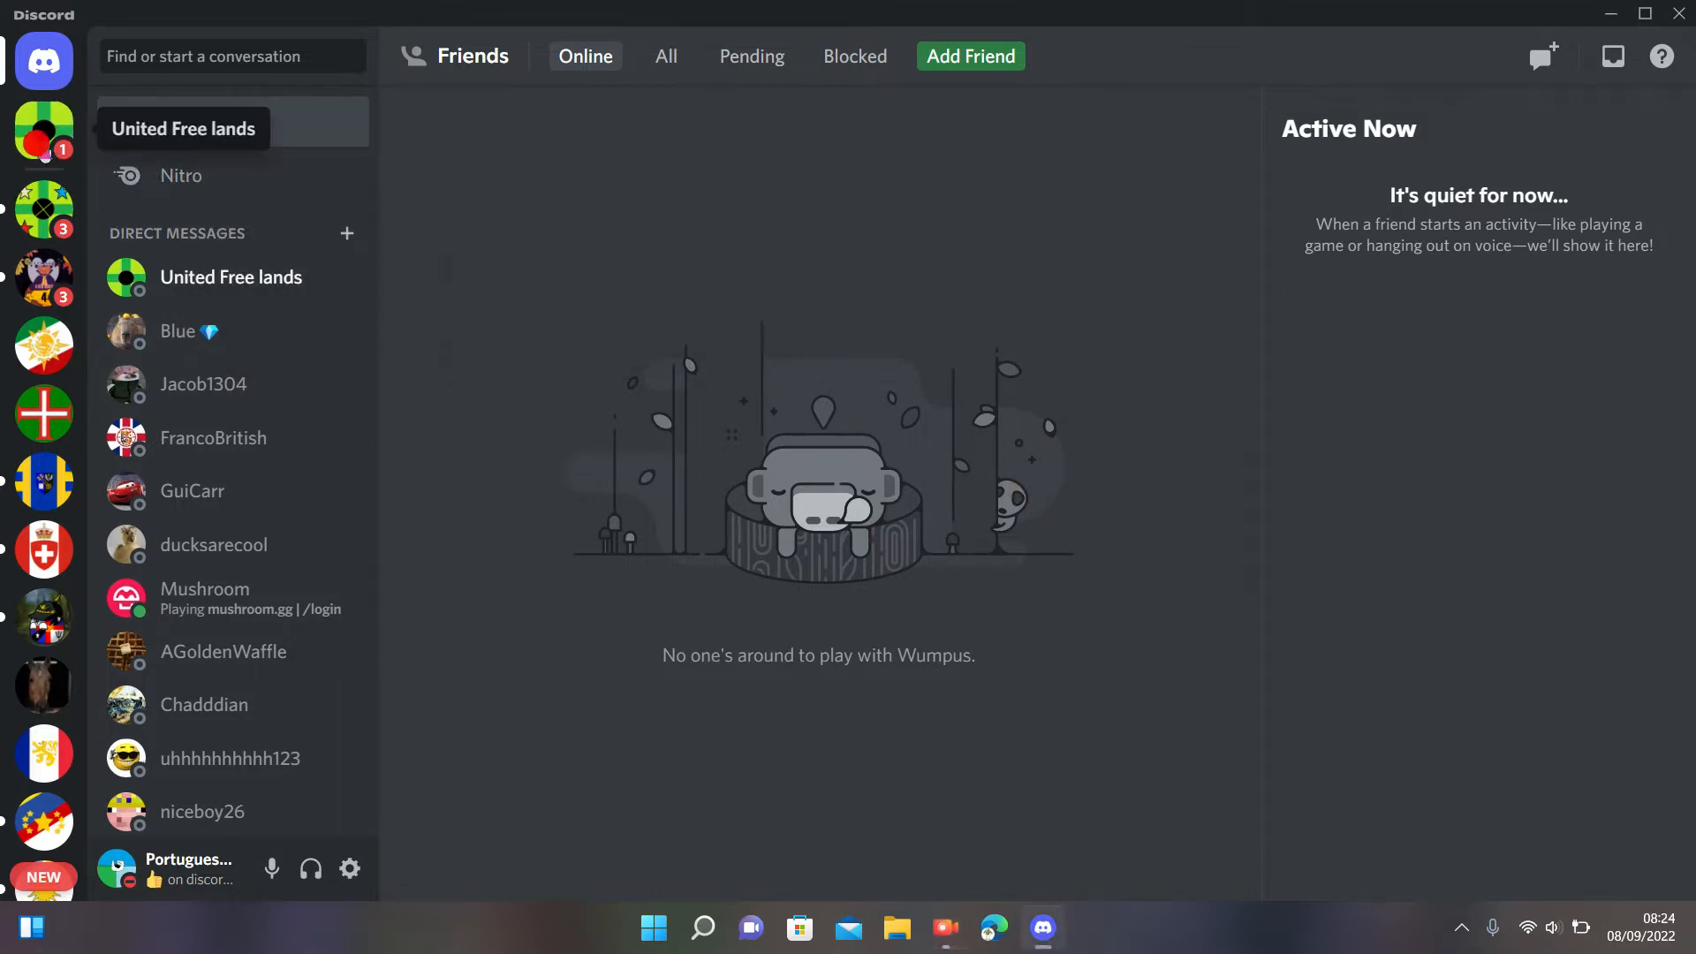
Step: Show the United Free lands direct-message chat with its already-joined server invite
click(230, 277)
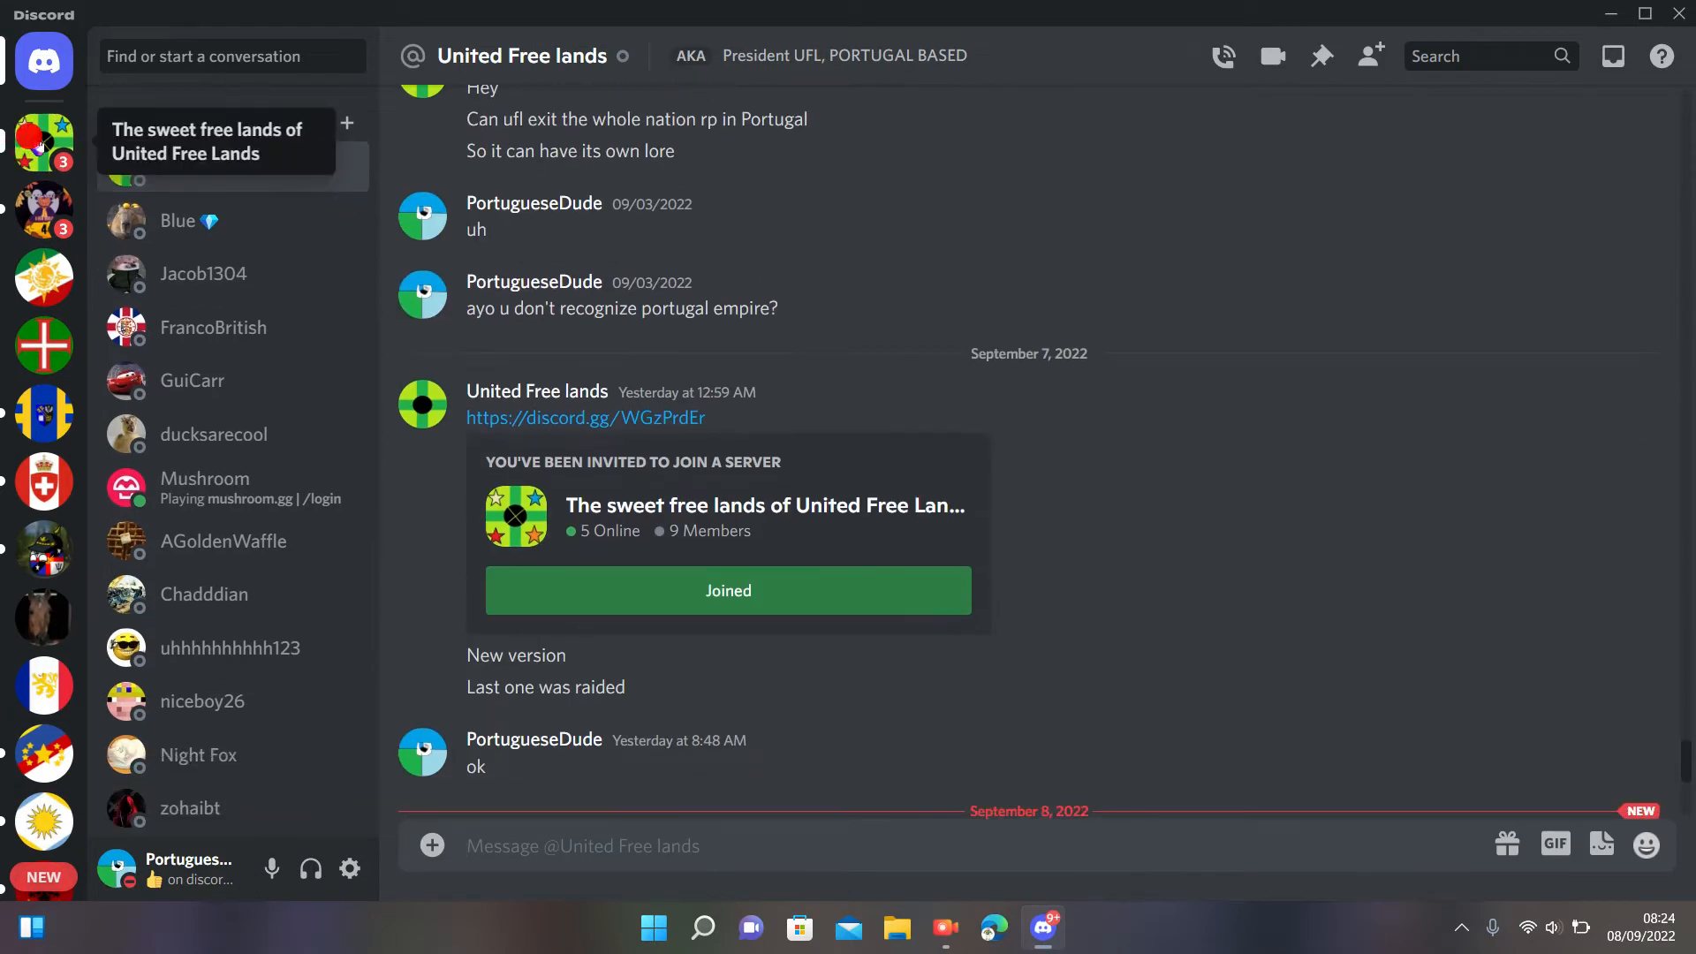
Step: Enter The sweet free lands of United Free Lands server and view its announcements channel
click(43, 141)
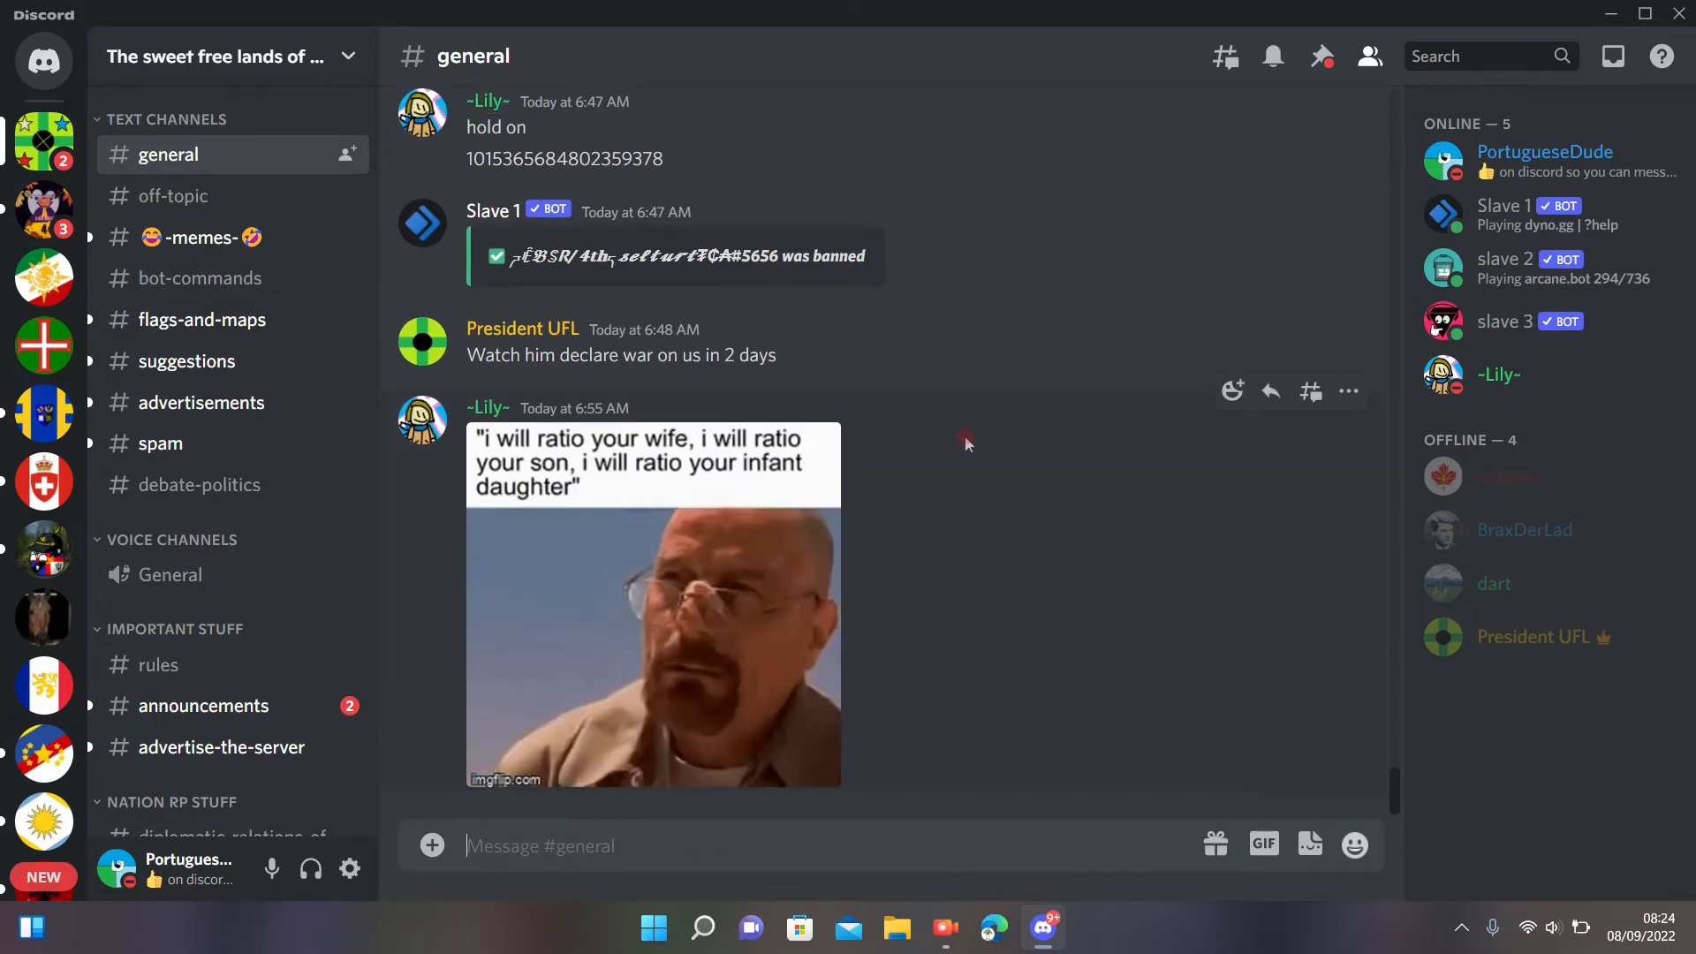
click(202, 705)
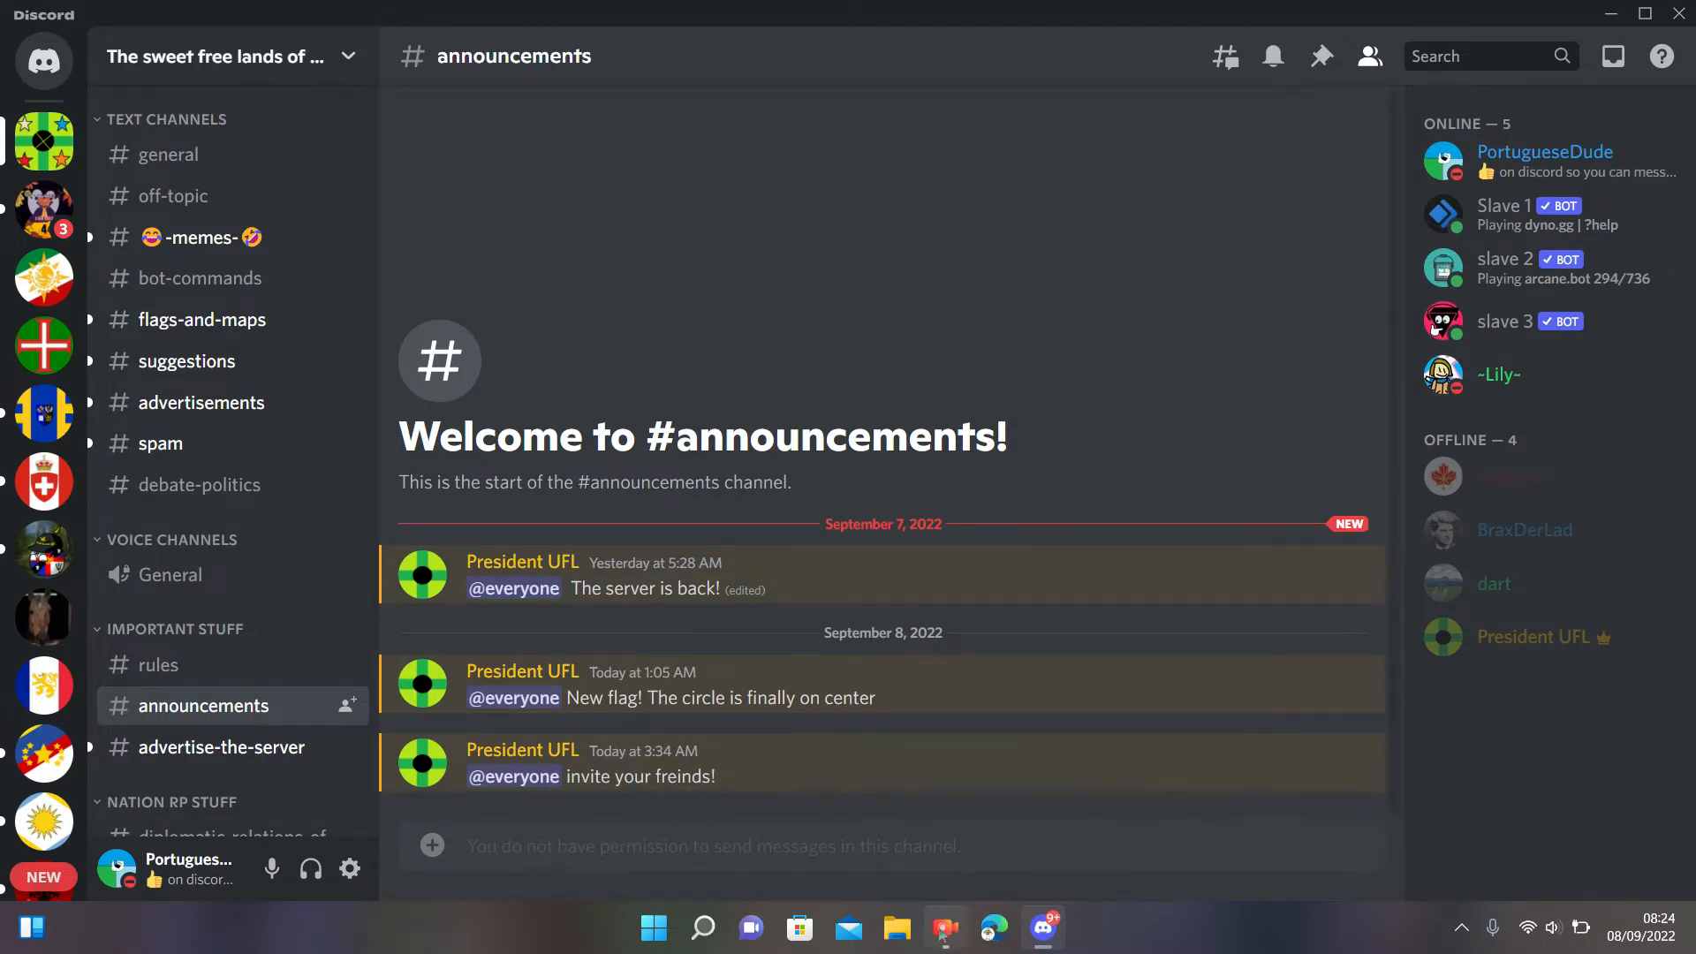
click(943, 927)
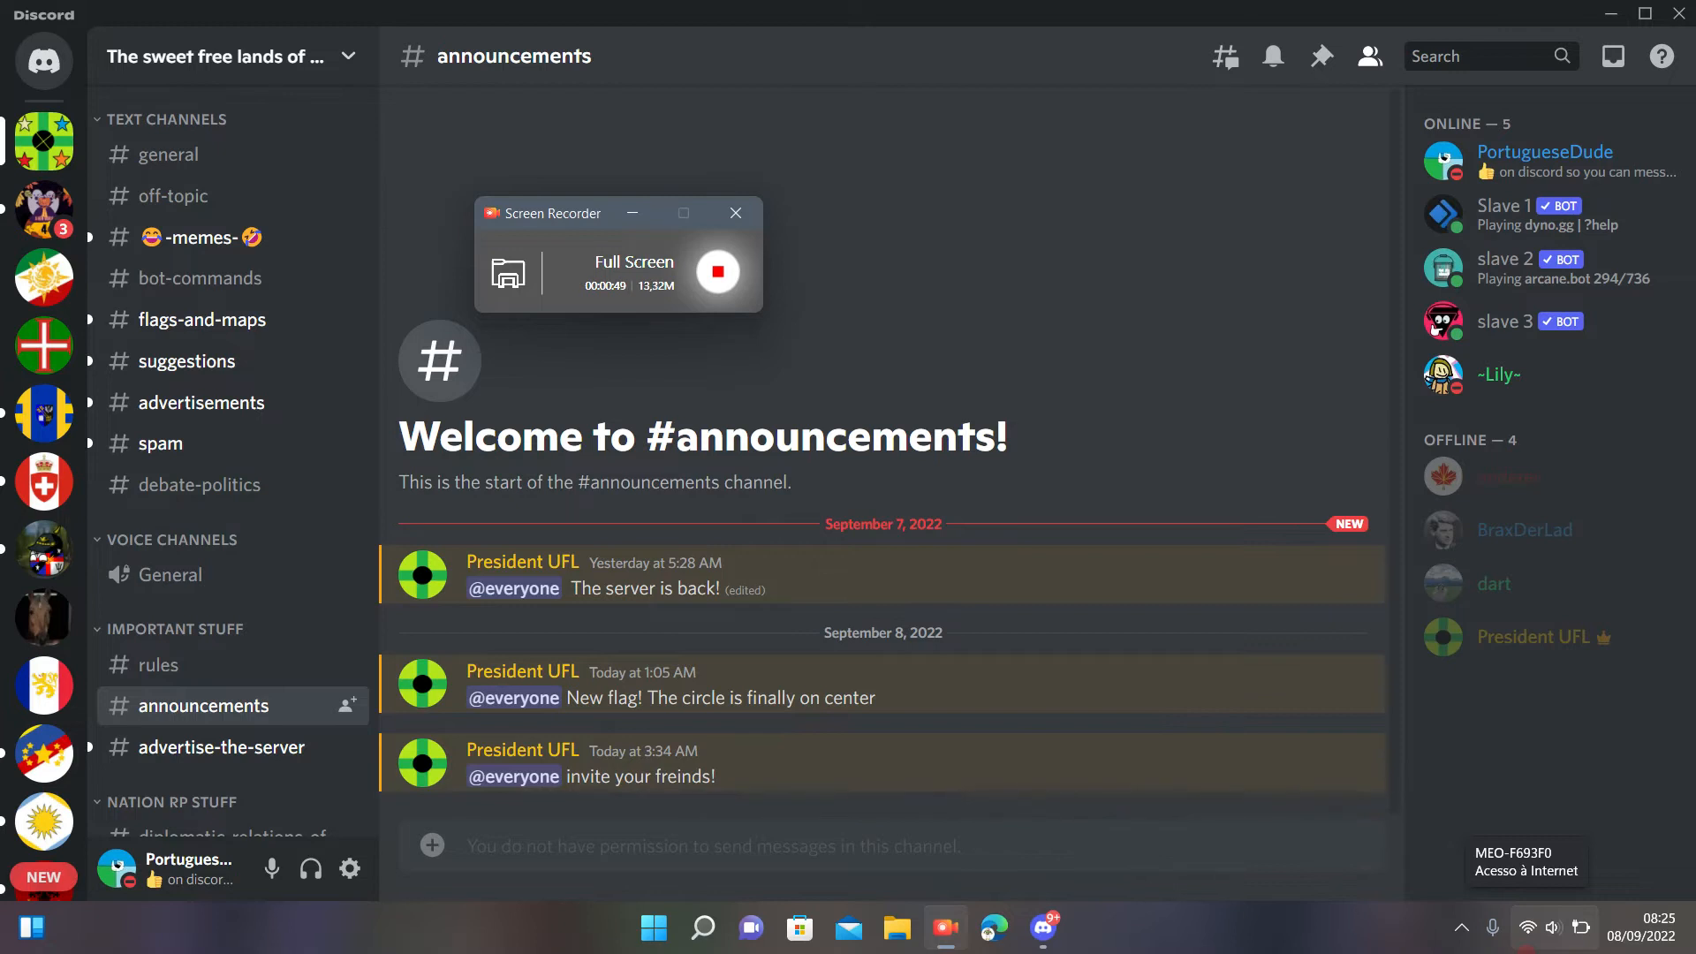
Step: Switch to The Portuguese Republic server and view its dad-jokes channel
scroll(down, 3)
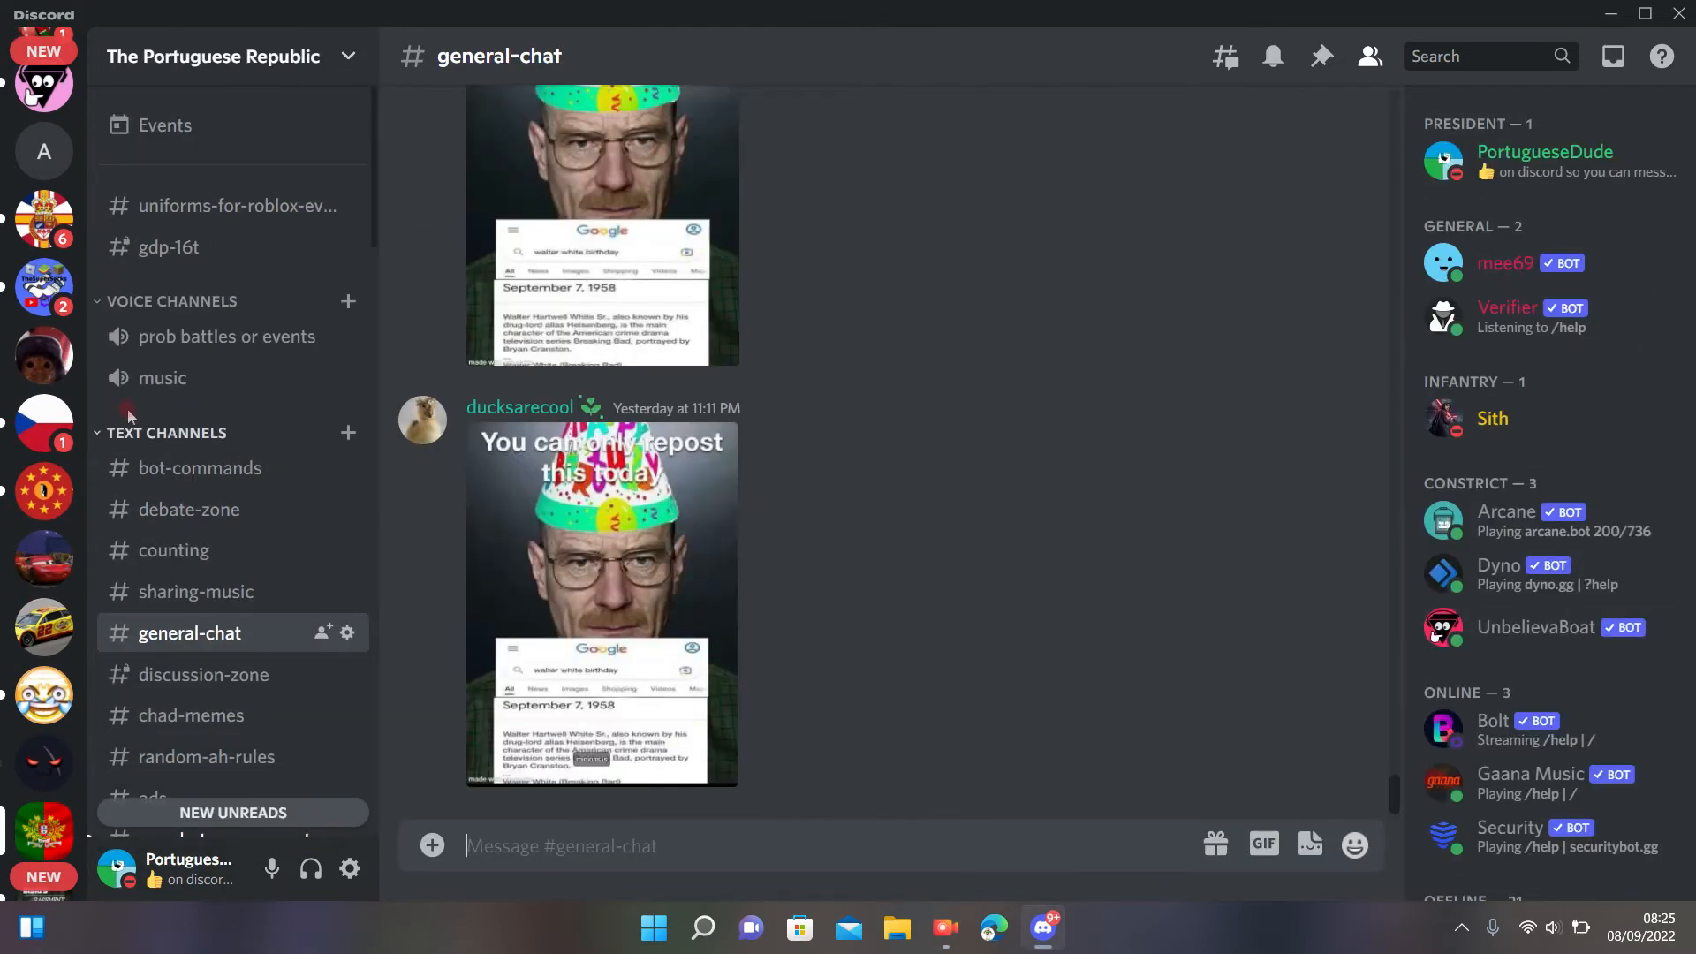
scroll(down, 3)
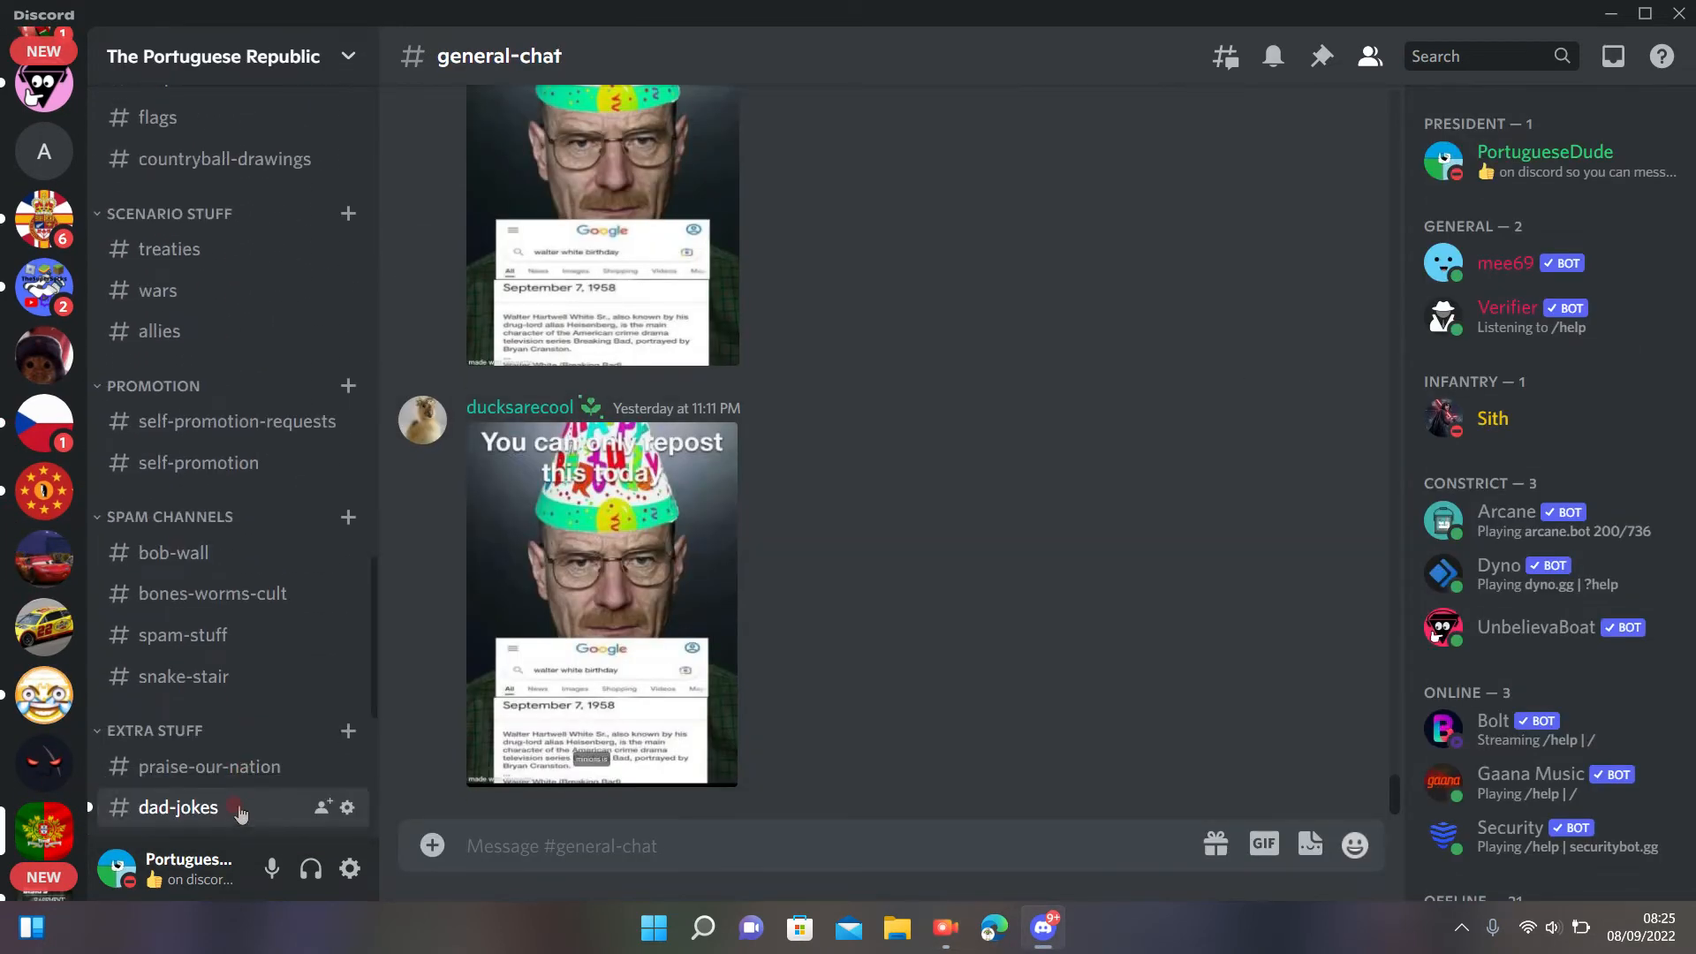
click(177, 808)
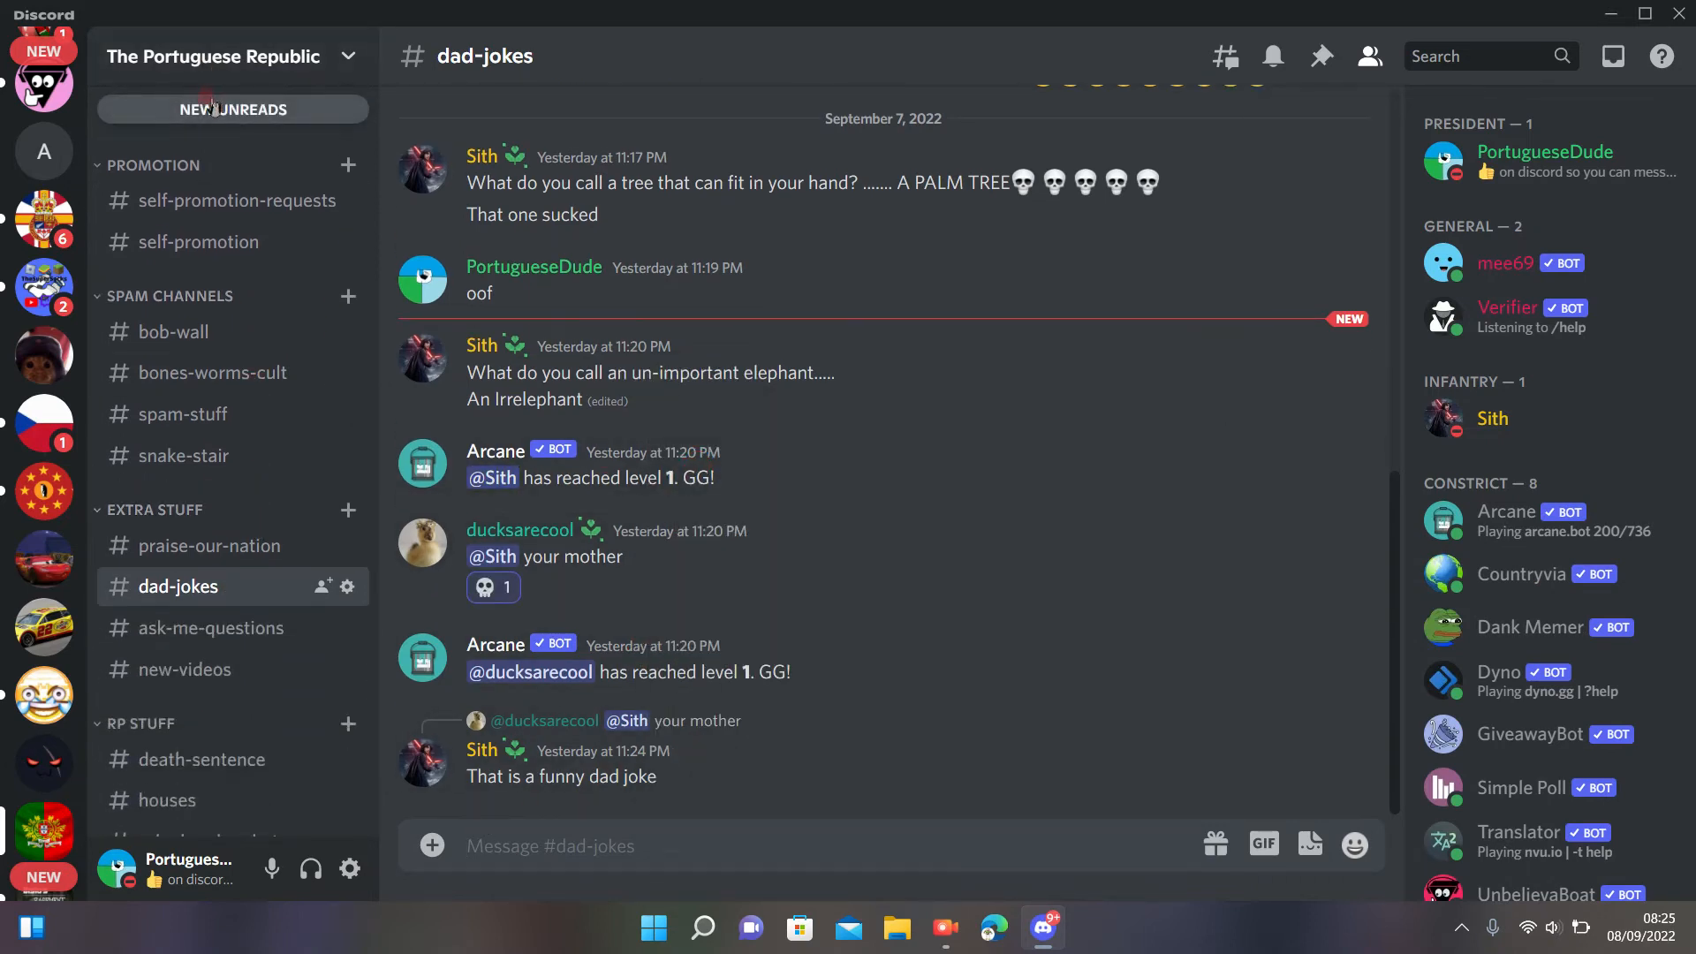
Step: Reply 'yes' to Sith's Australia question in un-whats-your-country, then move to the Czech Republic server
click(233, 117)
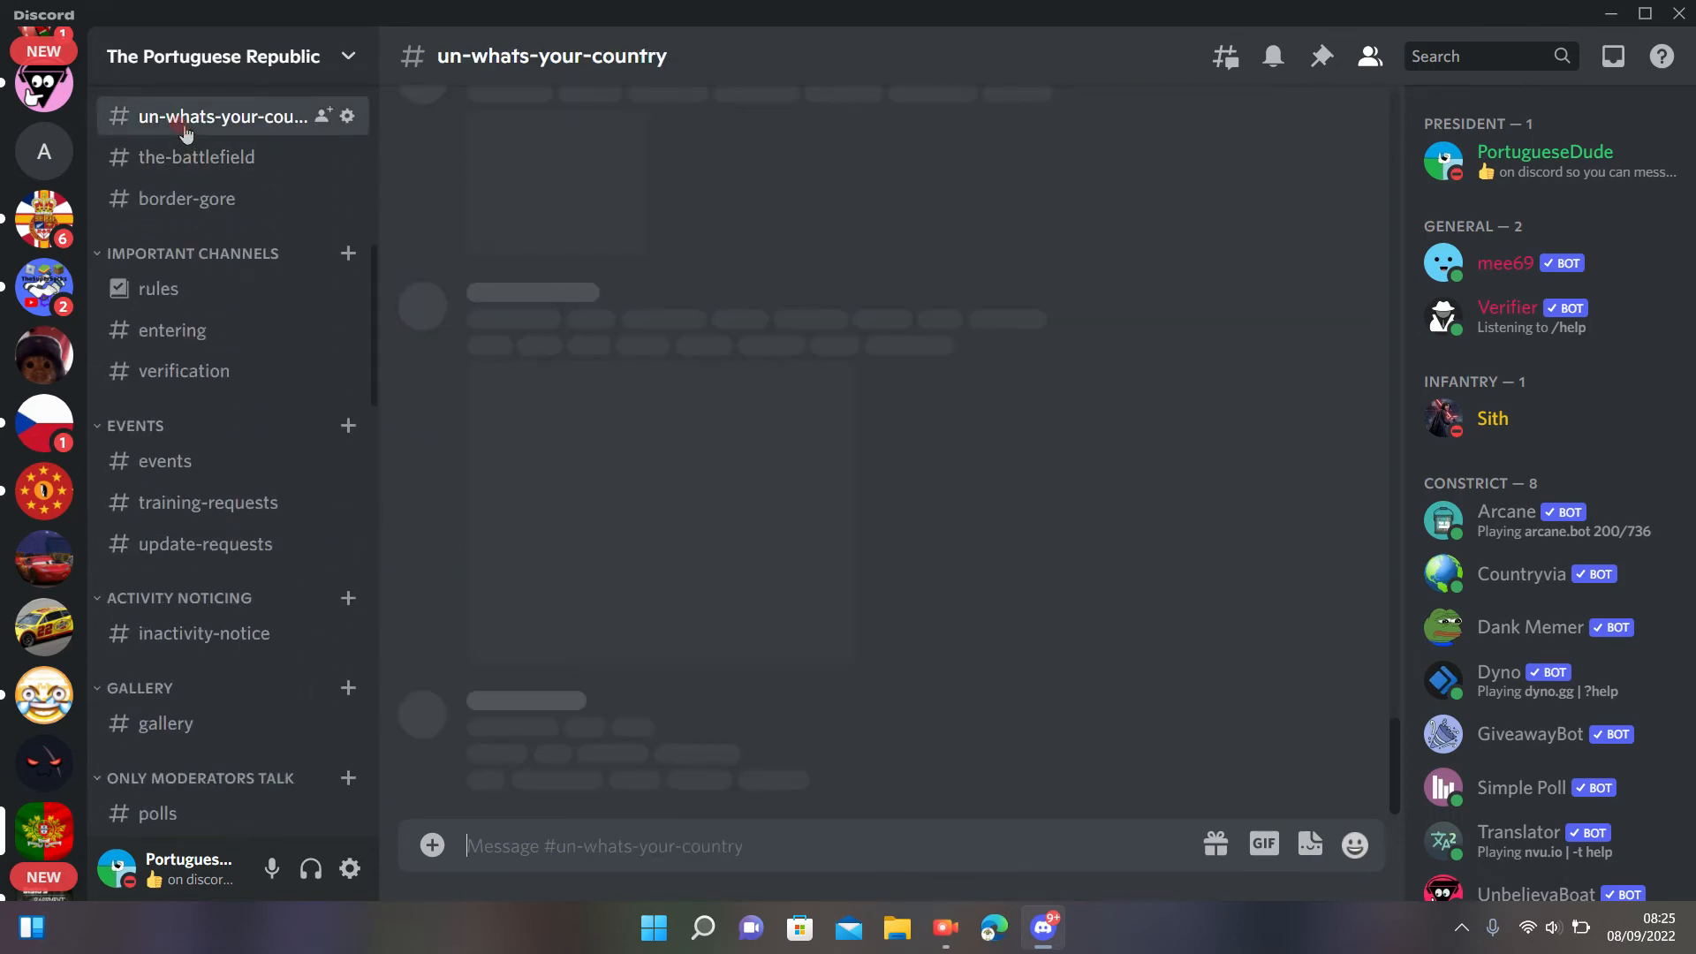
click(224, 117)
text(y)
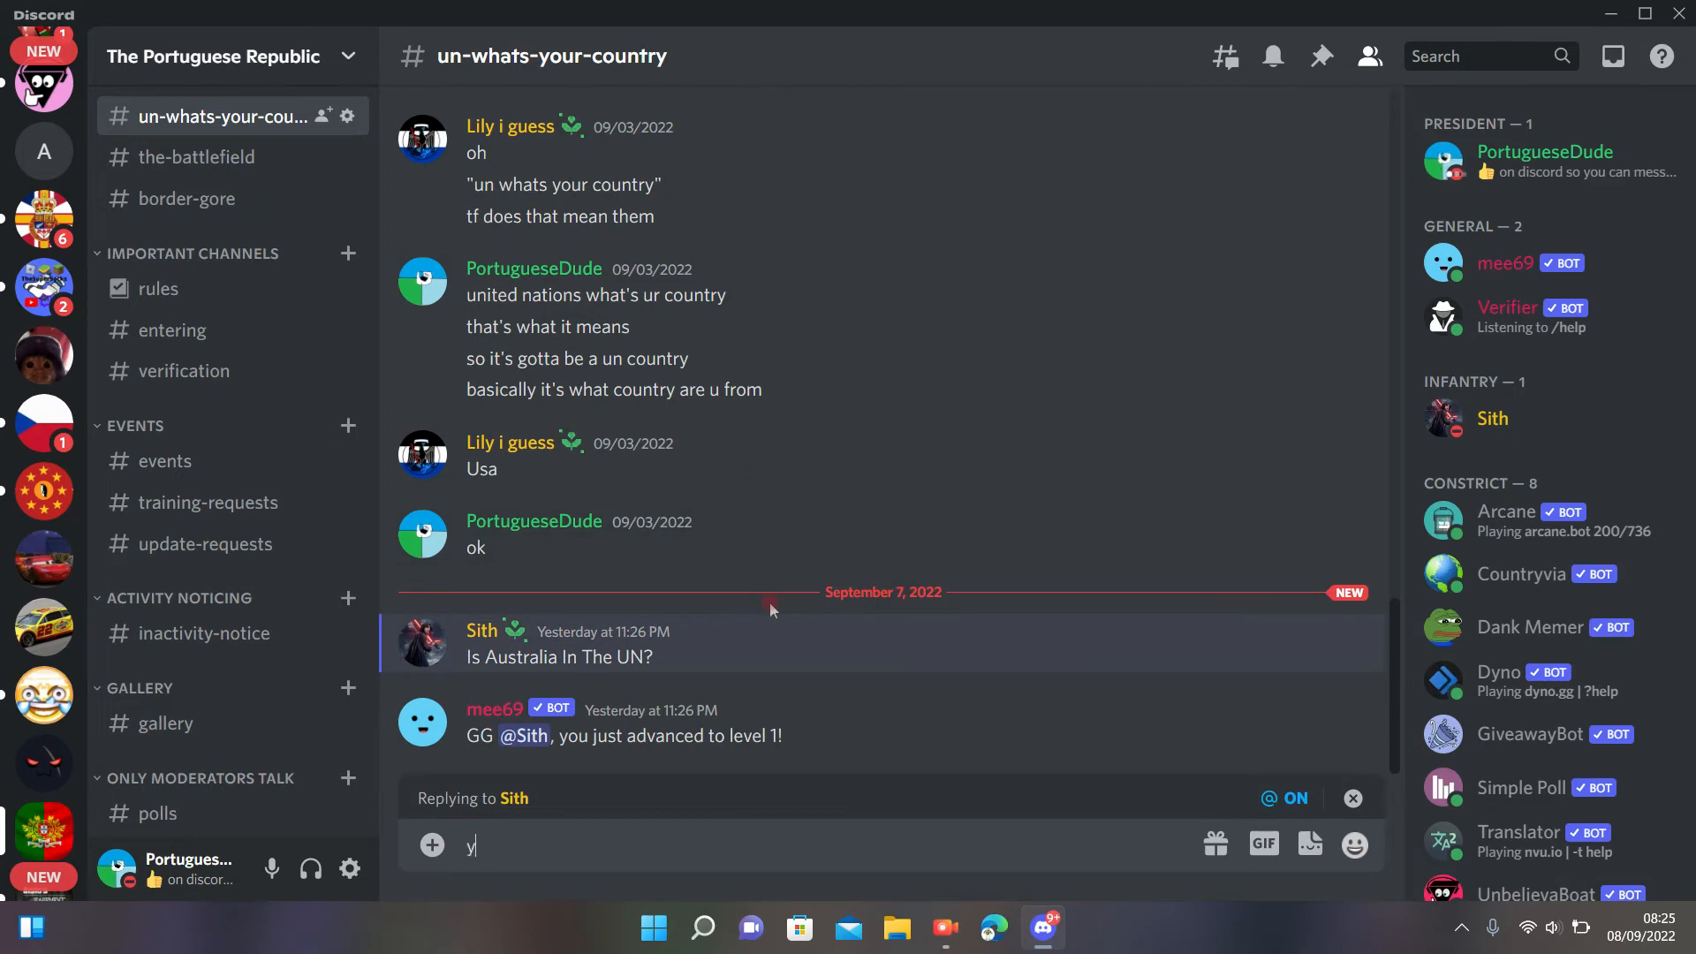
key(Enter)
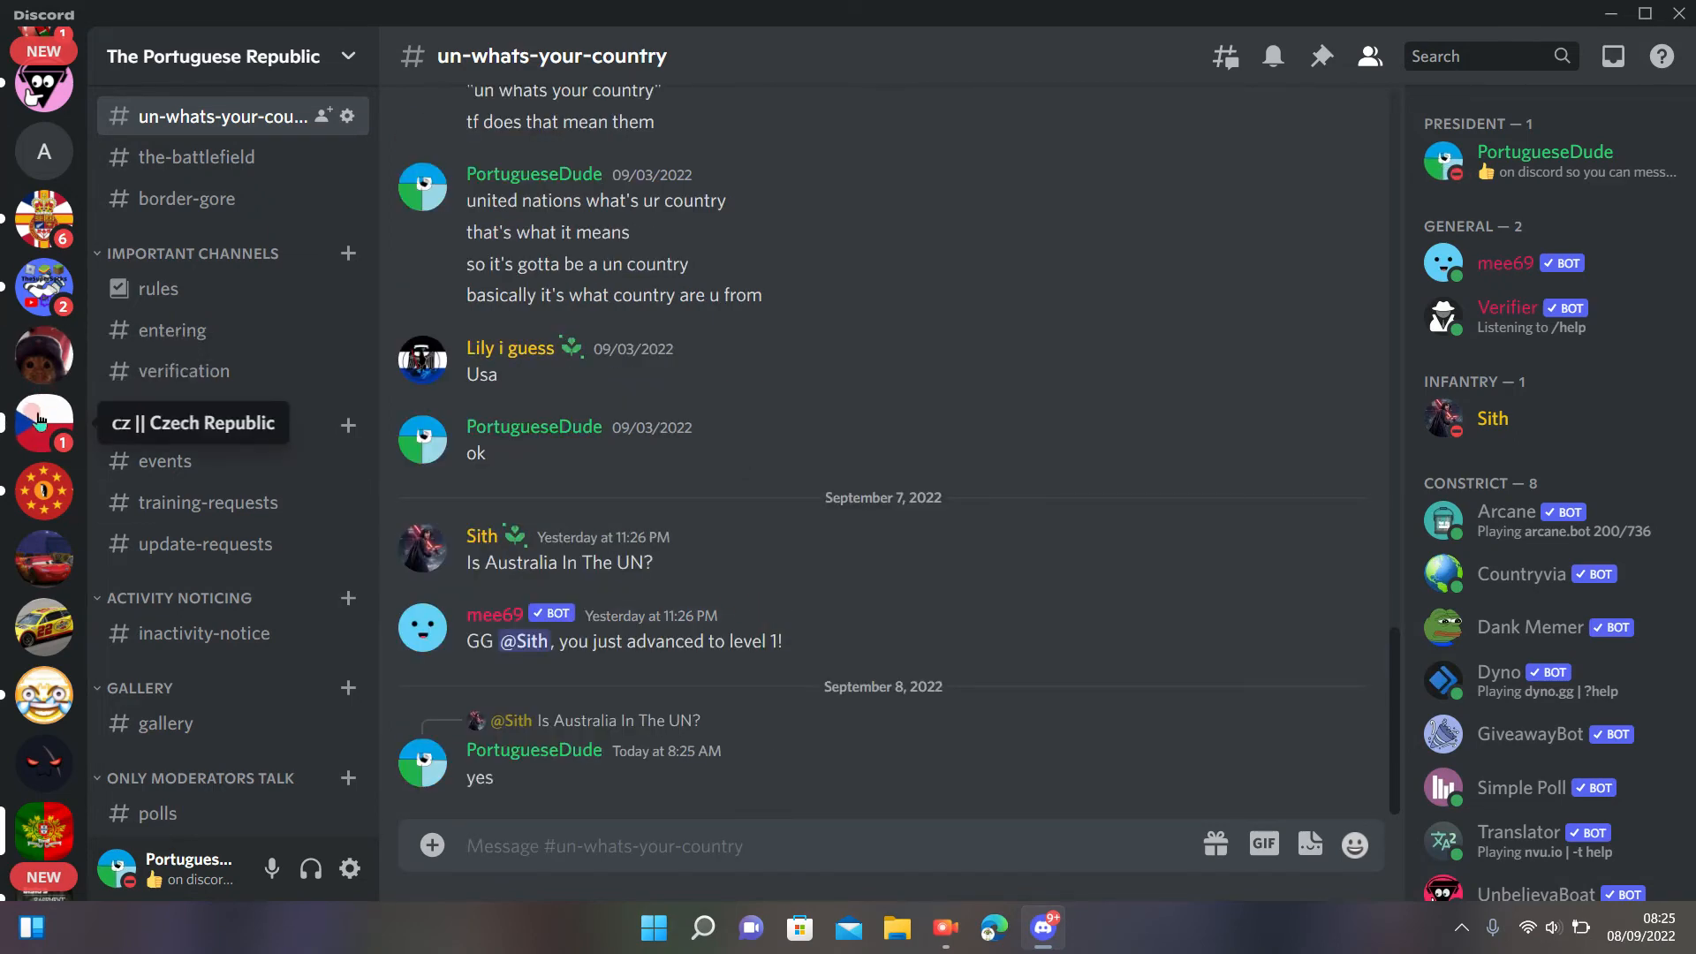
click(42, 422)
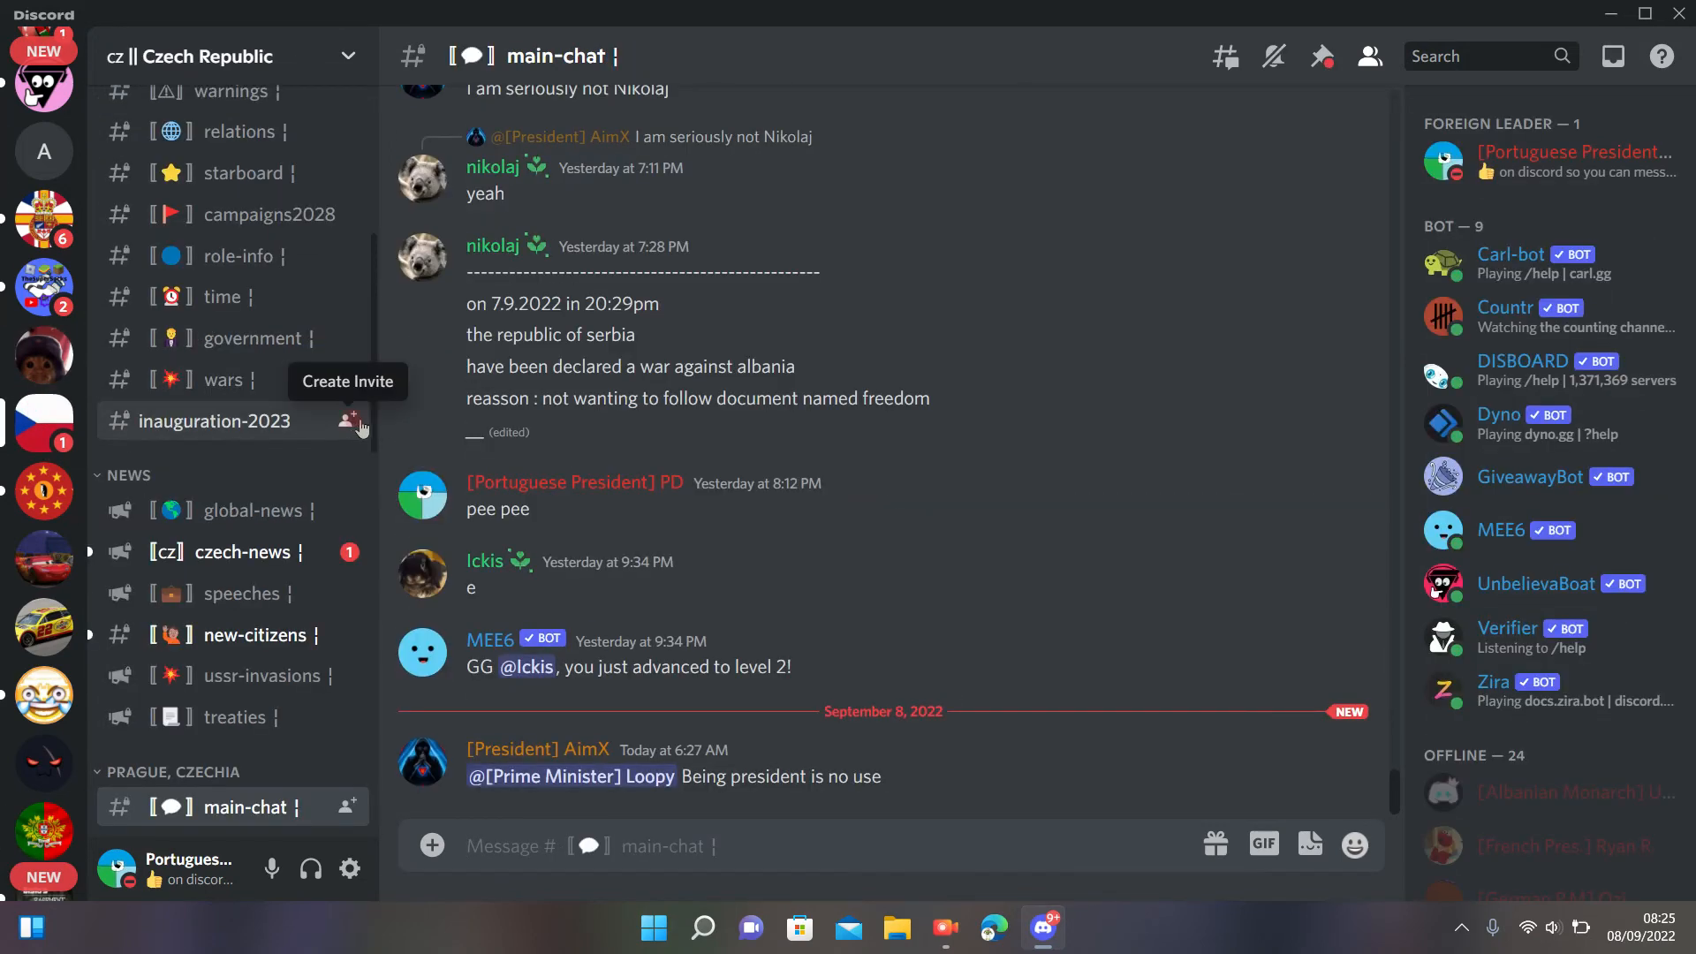